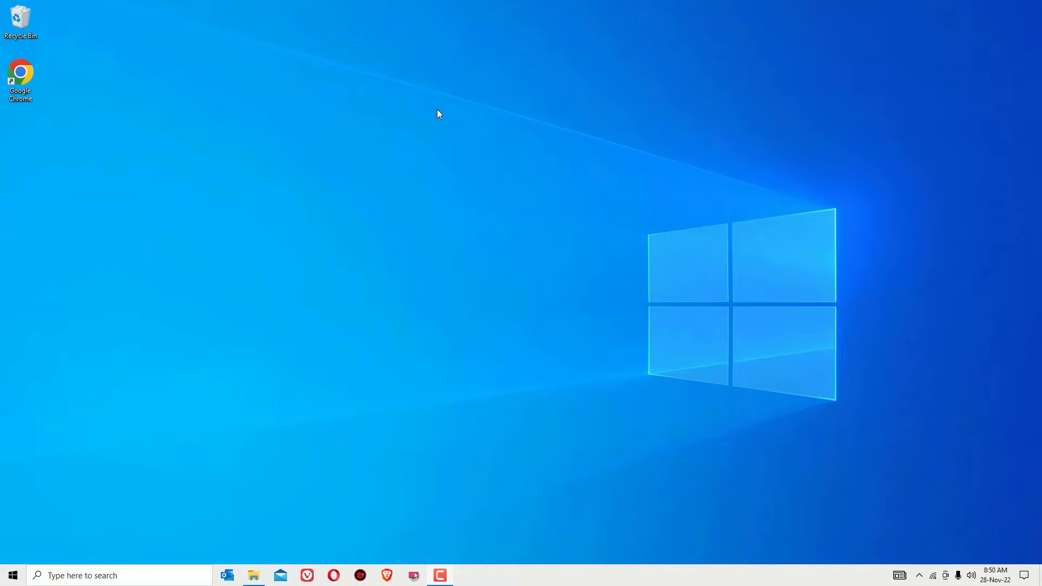
{"action": "mouse_move", "coordinate": [260, 386]}
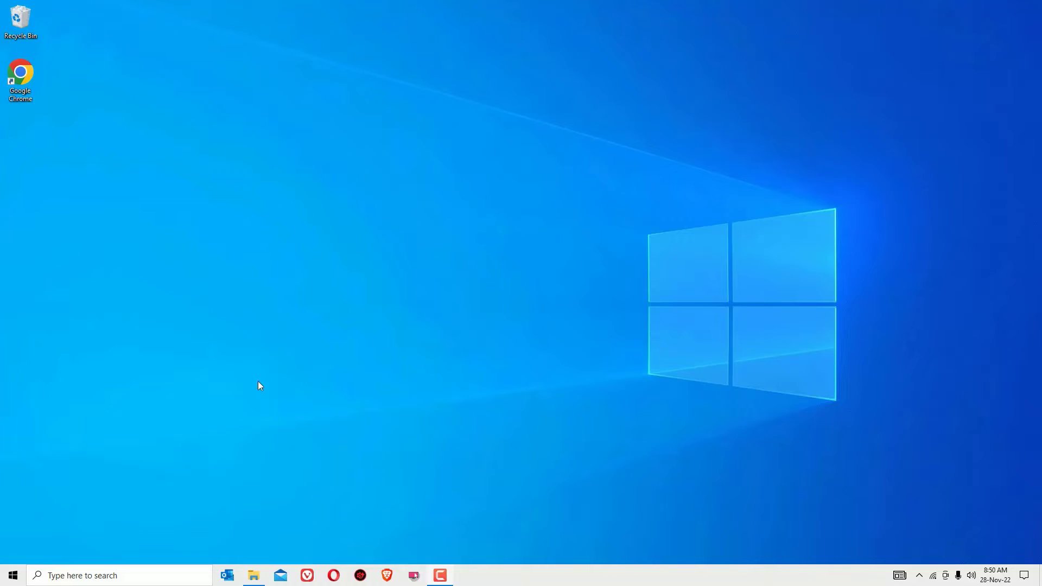
{"action": "mouse_move", "coordinate": [38, 103]}
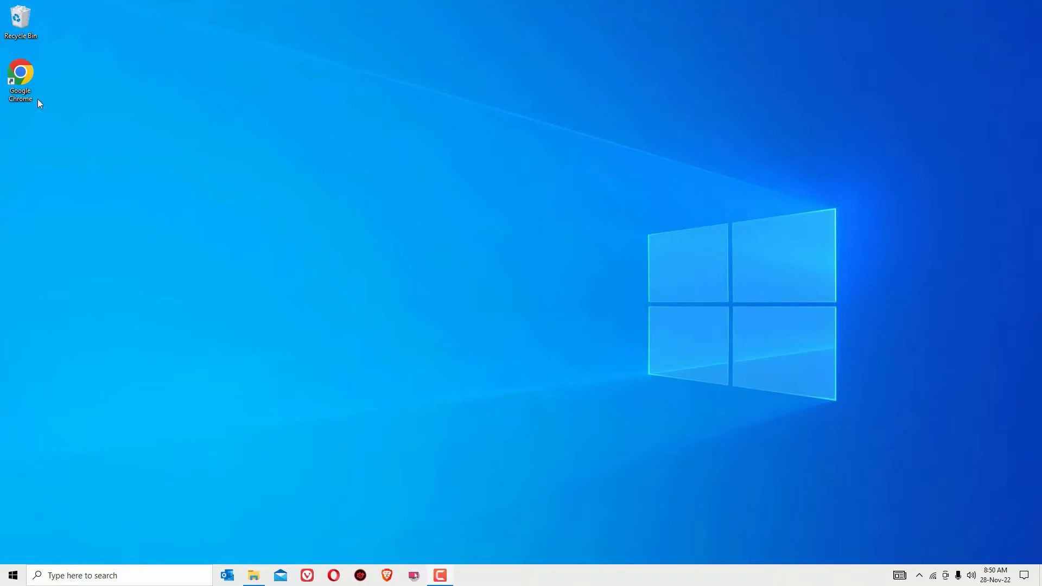
Step: Launch Chrome from the desktop and open its Settings page from the three-dot menu
{"action": "double_click", "coordinate": [20, 73]}
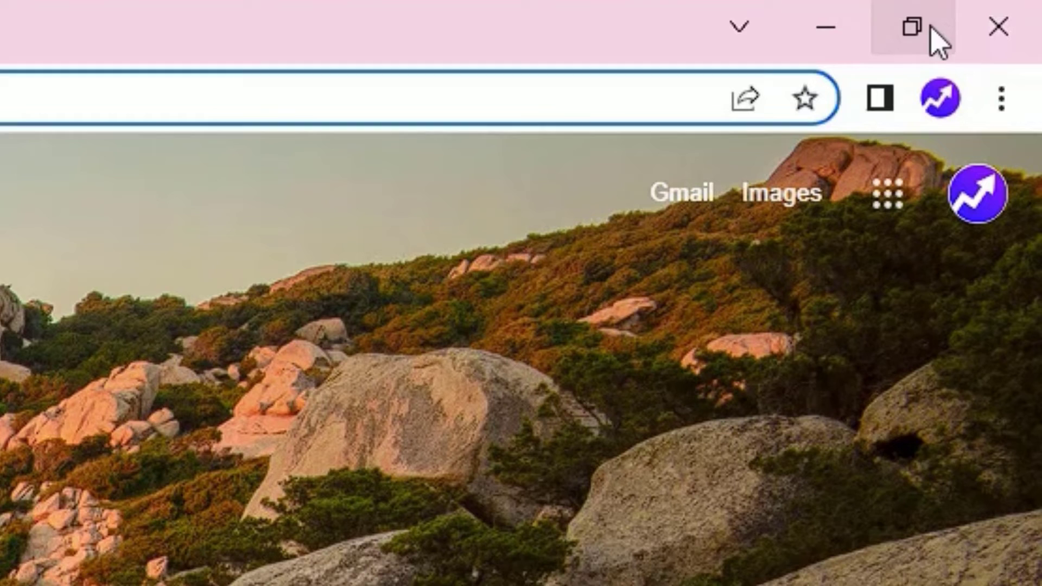
{"action": "mouse_move", "coordinate": [997, 98]}
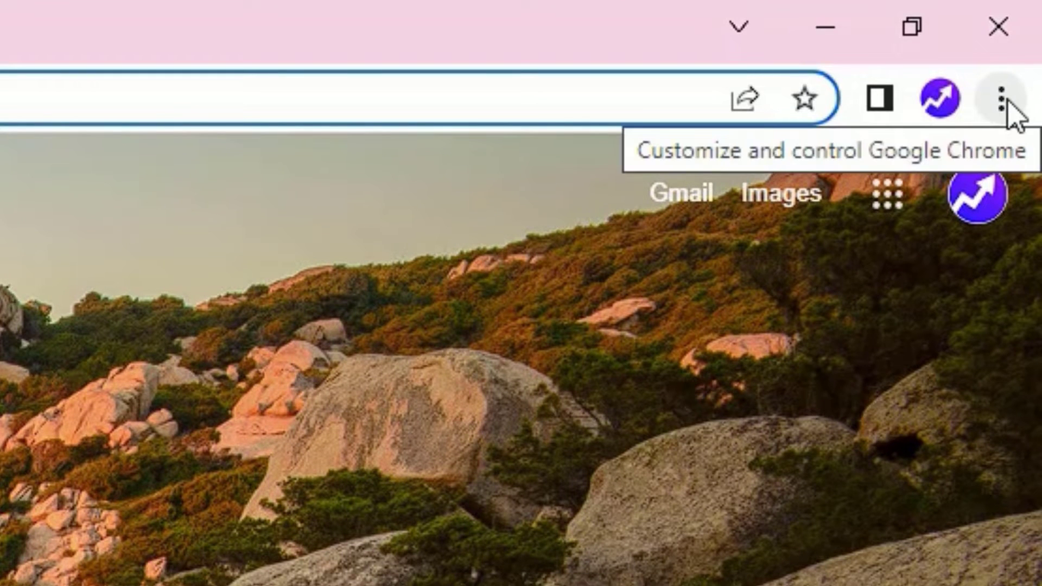
{"action": "mouse_move", "coordinate": [1000, 113]}
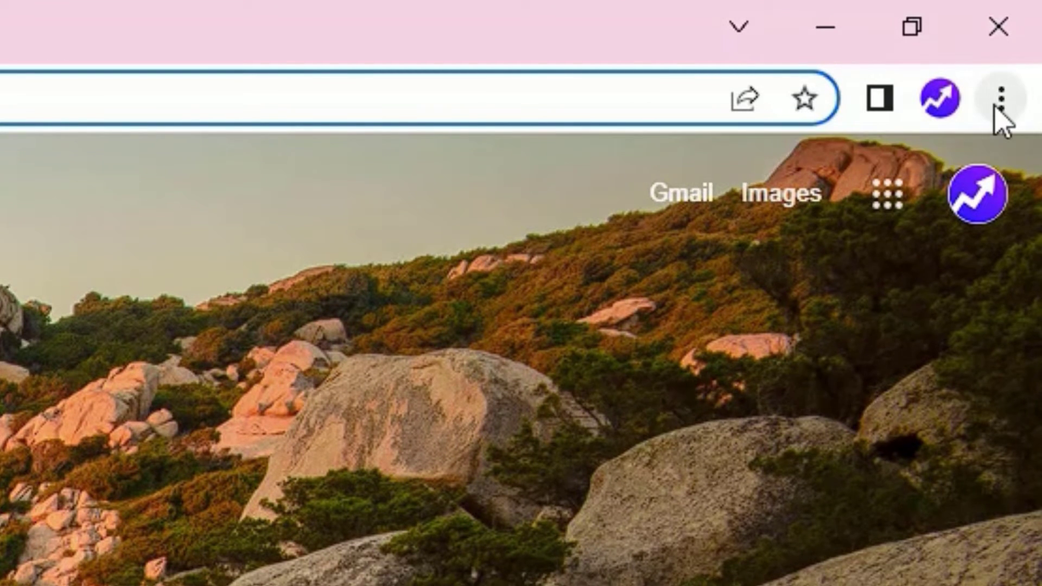
{"action": "left_click", "coordinate": [999, 98]}
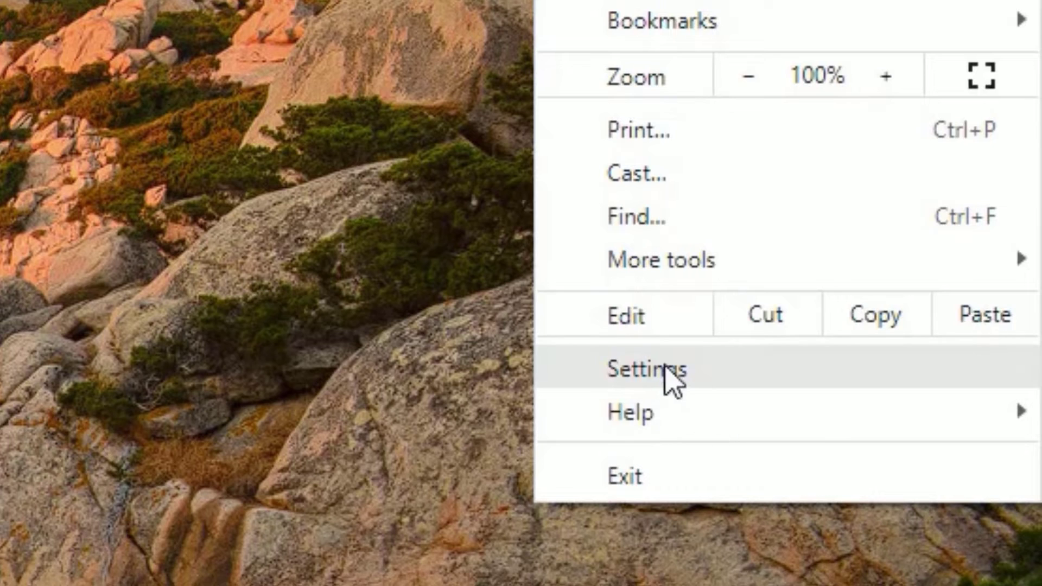
{"action": "left_click", "coordinate": [654, 369]}
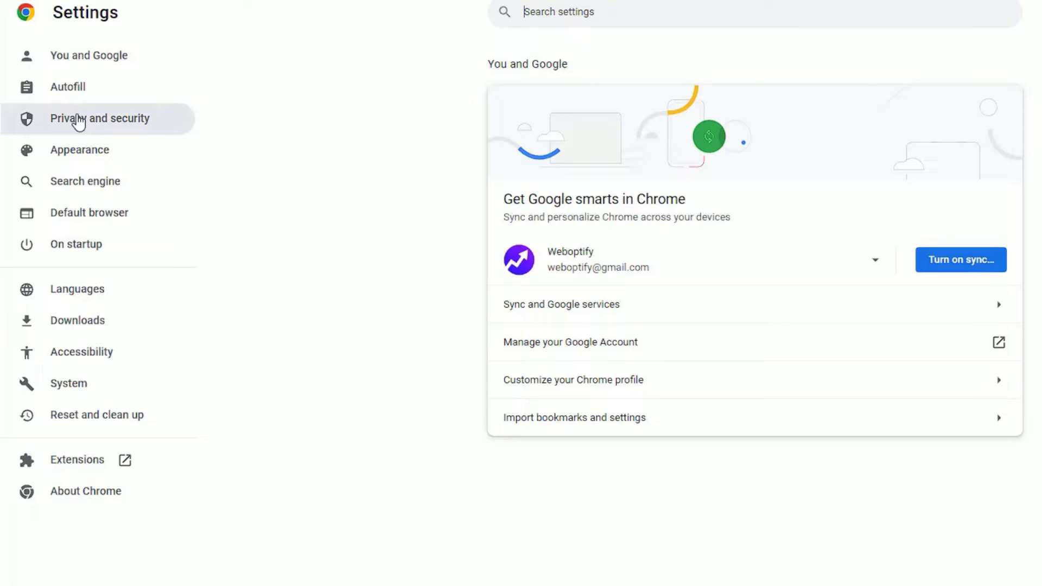
Step: Go to Privacy and security and browse its site permission options to reach Camera
{"action": "left_click", "coordinate": [99, 117]}
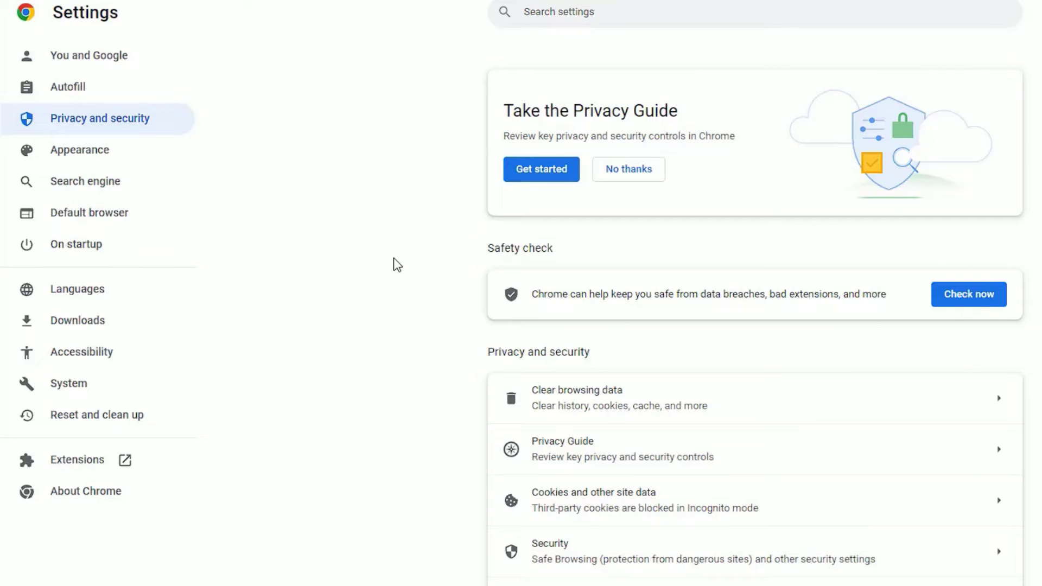
{"action": "mouse_move", "coordinate": [482, 332]}
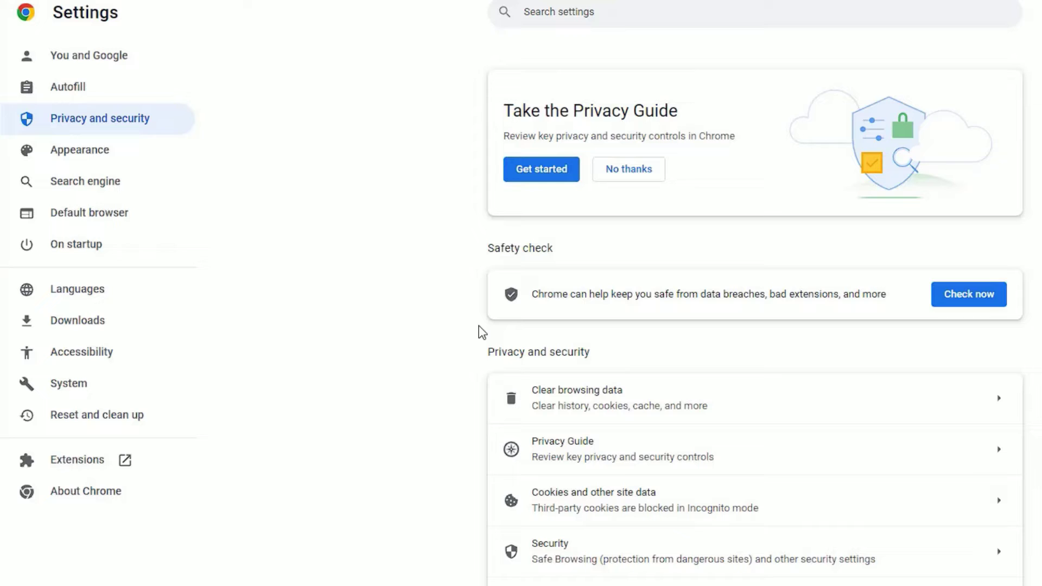
{"action": "scroll", "scroll_direction": "down", "scroll_amount": 3}
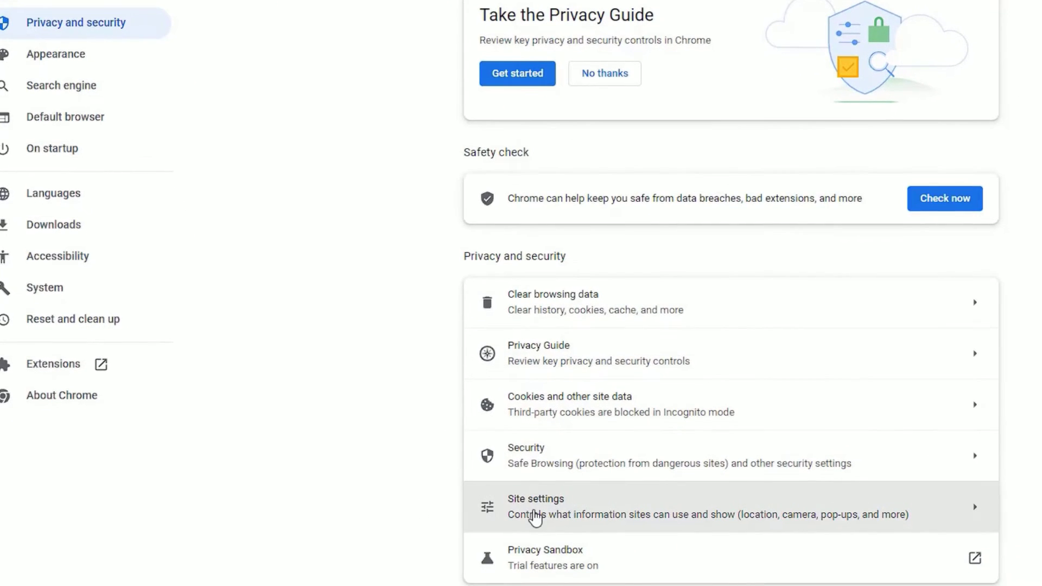
{"action": "mouse_move", "coordinate": [507, 503]}
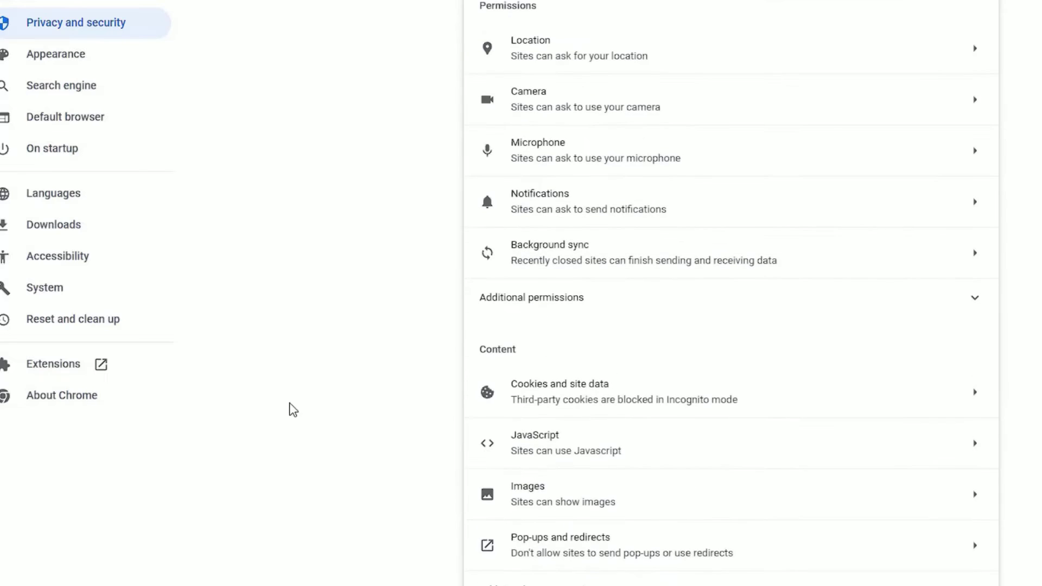
{"action": "scroll", "scroll_direction": "up", "scroll_amount": 3}
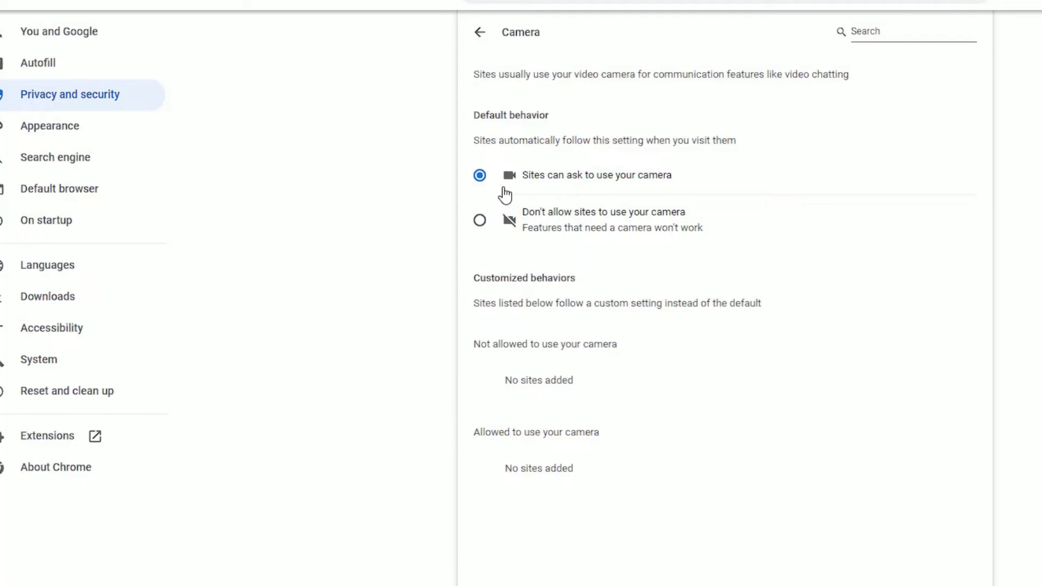
{"action": "mouse_move", "coordinate": [536, 192]}
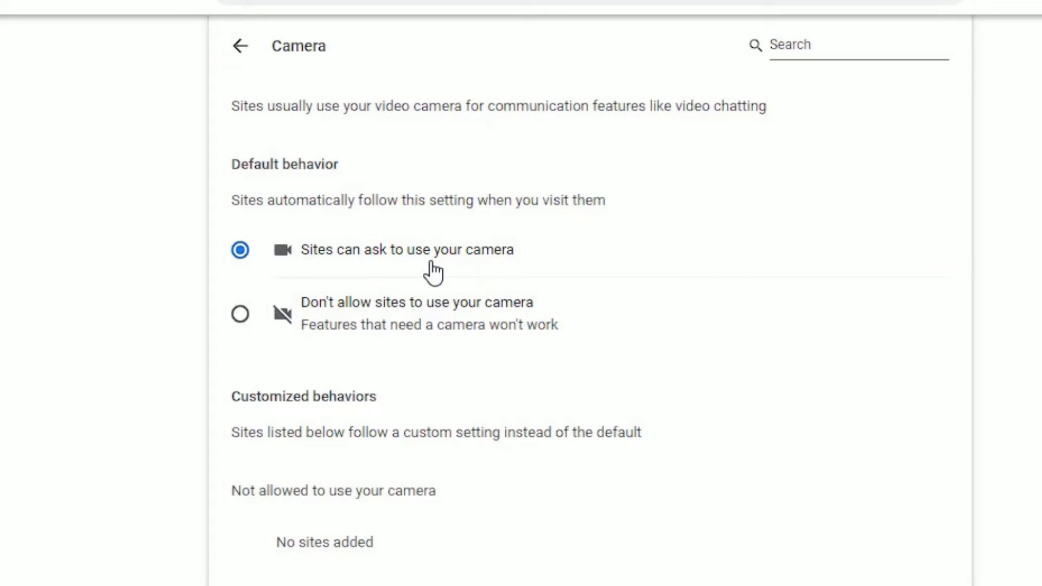
Step: Set the camera default to 'Don't allow sites to use your camera' and return to Site settings
{"action": "left_click", "coordinate": [239, 313]}
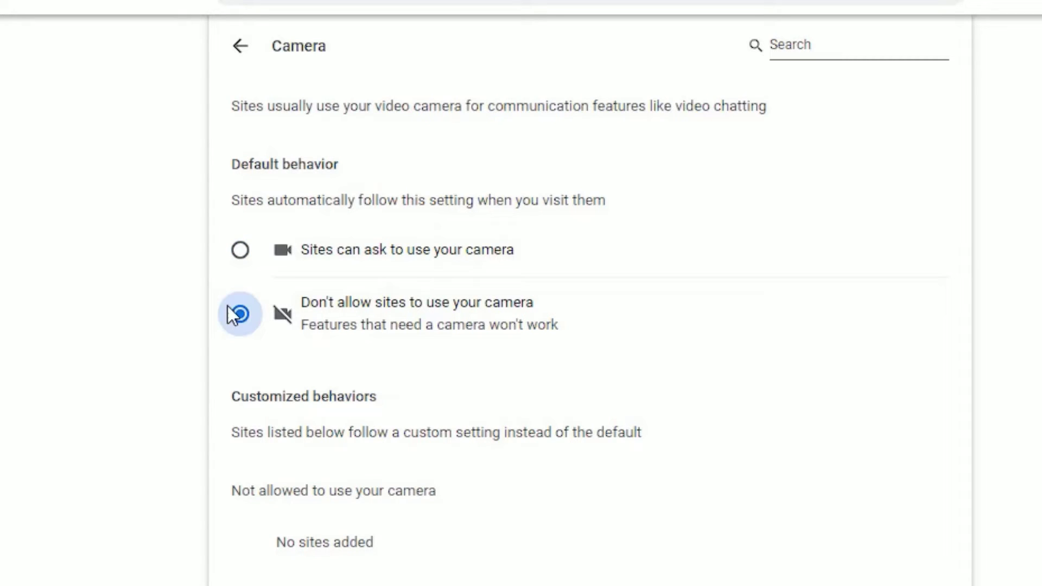
{"action": "left_click", "coordinate": [240, 313]}
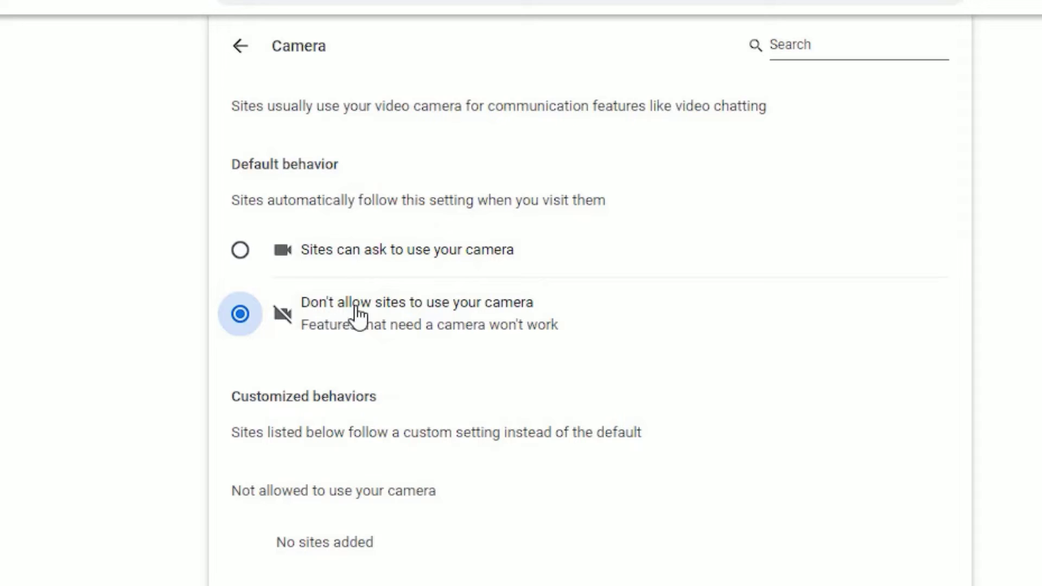
{"action": "mouse_move", "coordinate": [482, 326]}
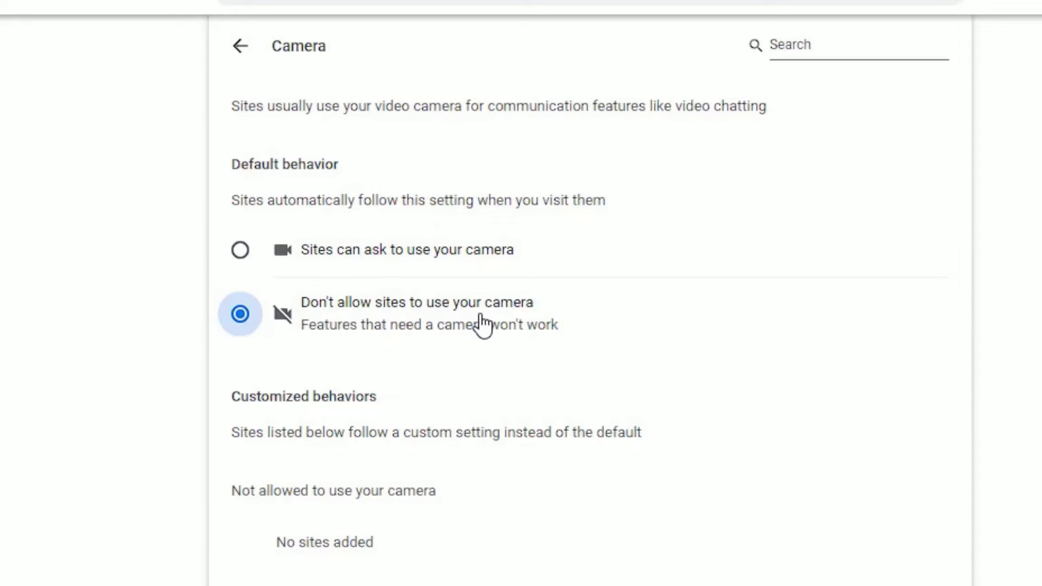
{"action": "mouse_move", "coordinate": [432, 279]}
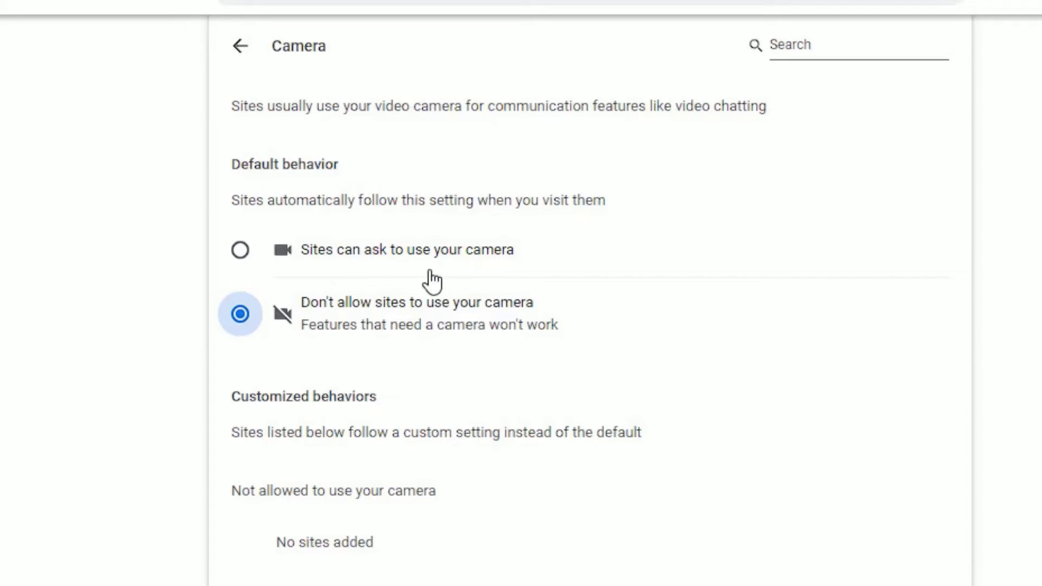
{"action": "mouse_move", "coordinate": [293, 228]}
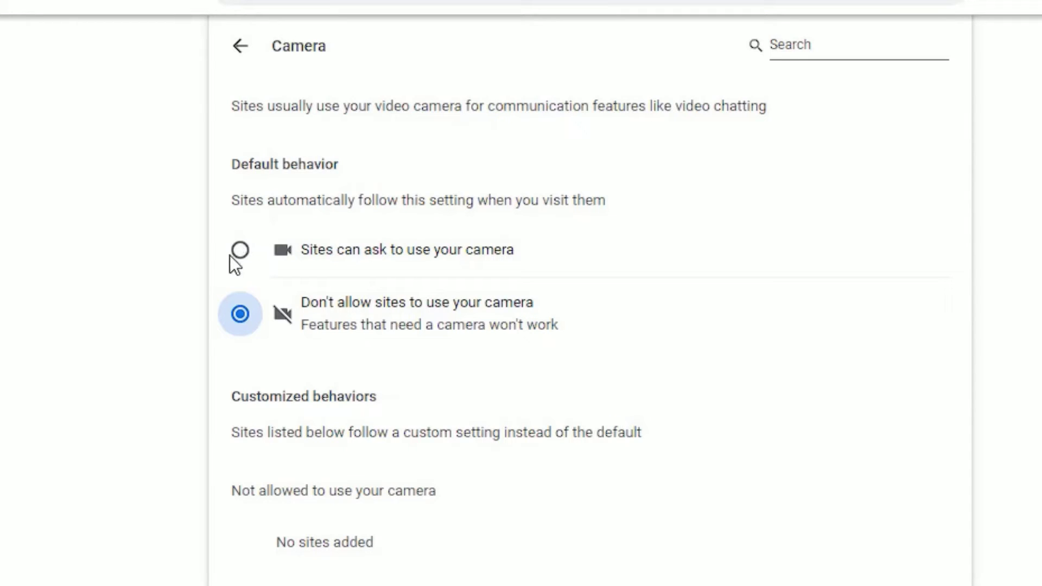
{"action": "mouse_move", "coordinate": [239, 313]}
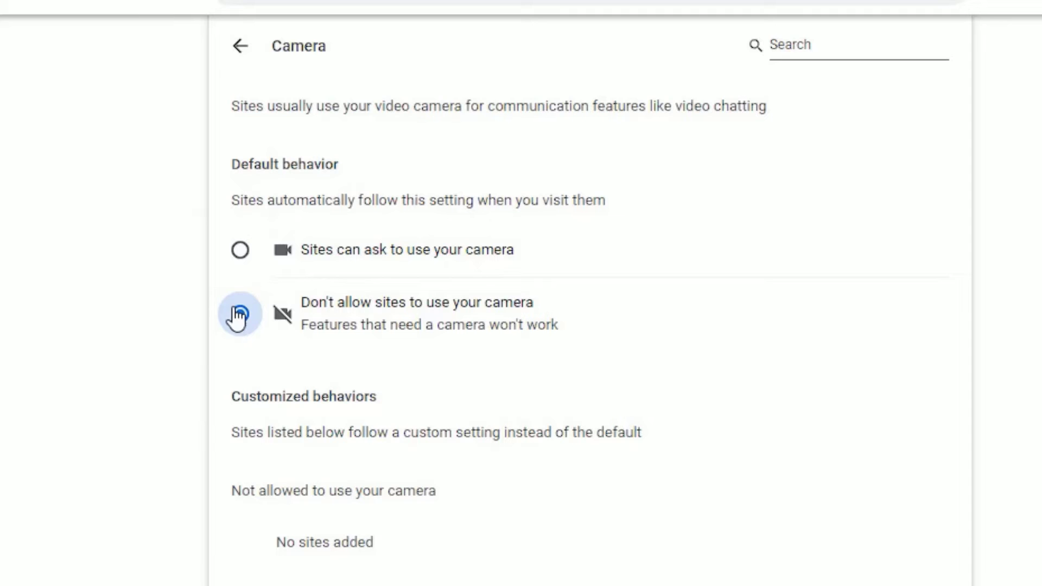
{"action": "left_click", "coordinate": [240, 46]}
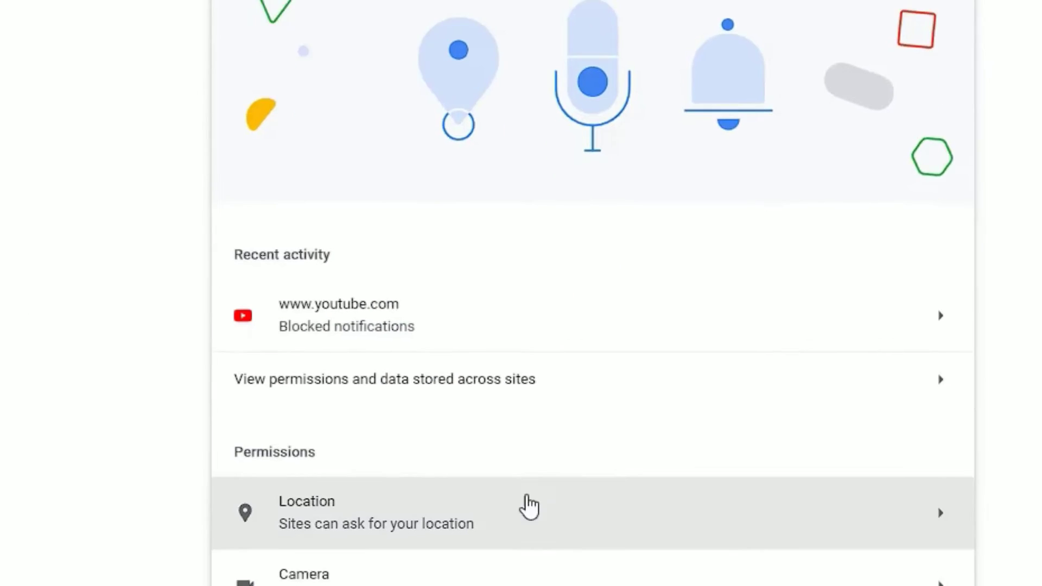
Step: Set the microphone default to 'Don't allow sites to use your microphone'
{"action": "scroll", "scroll_direction": "down", "scroll_amount": 3}
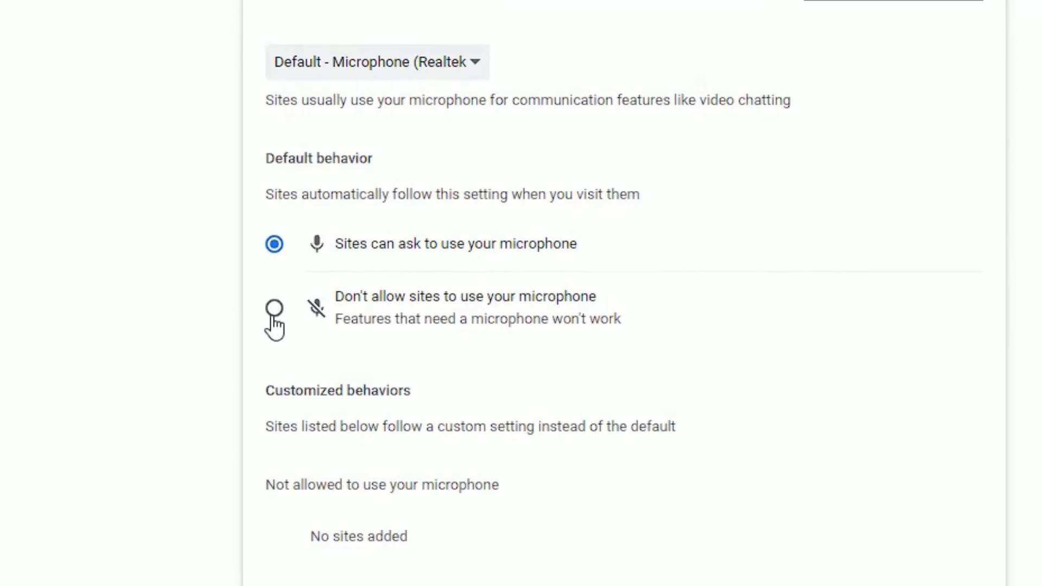
{"action": "left_click", "coordinate": [273, 308]}
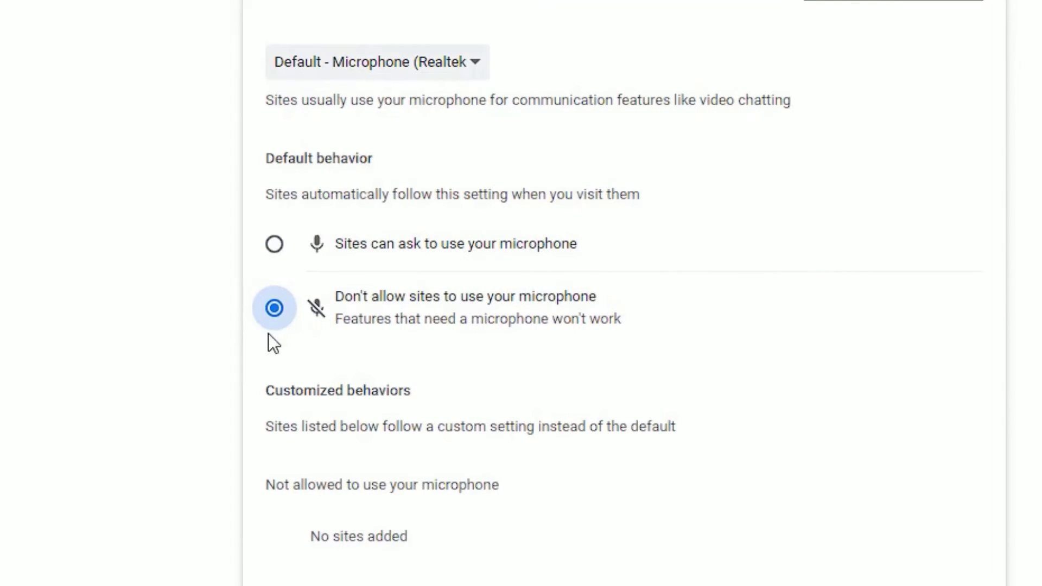
{"action": "mouse_move", "coordinate": [523, 344]}
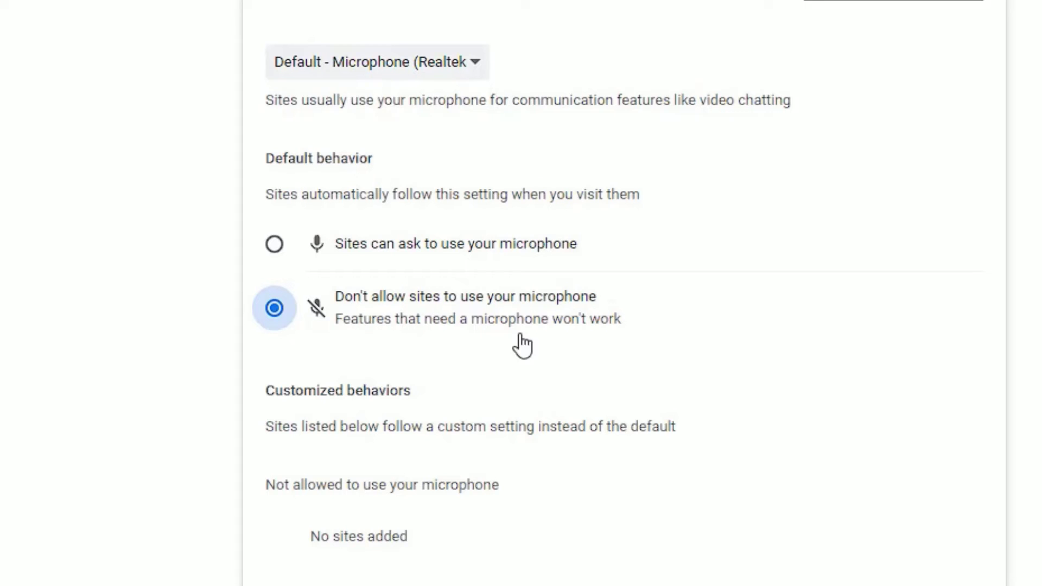